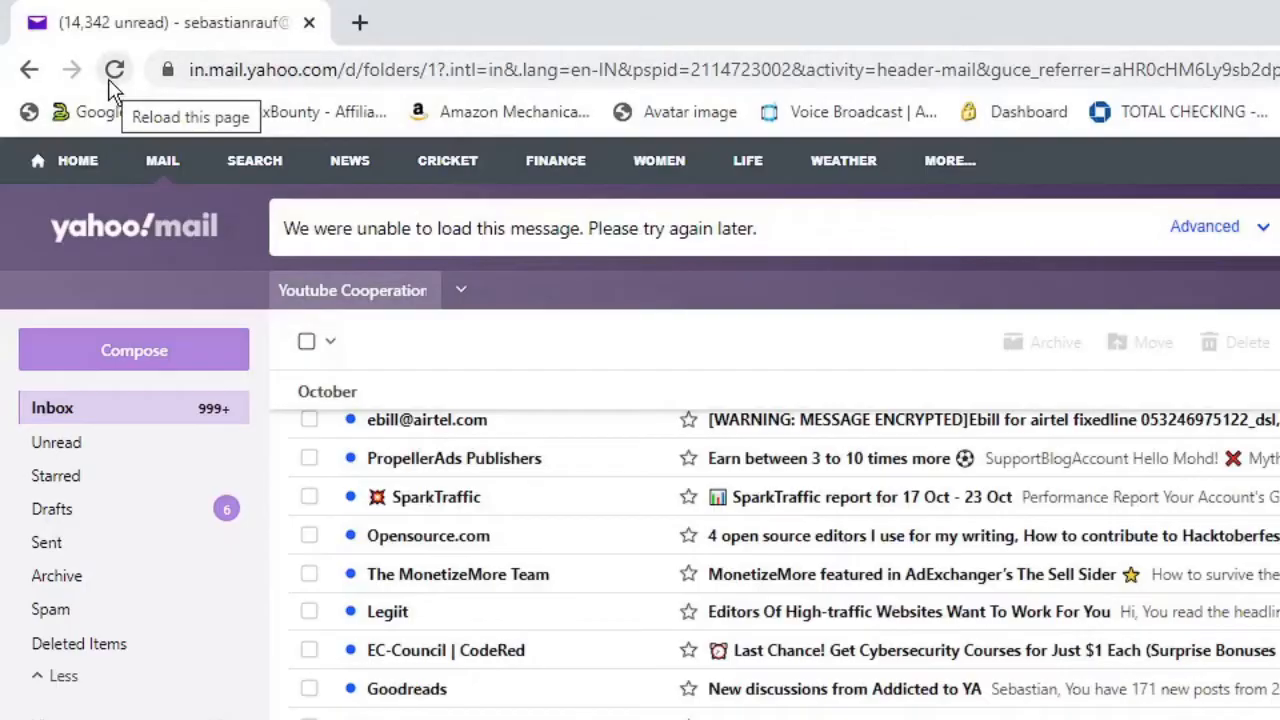
mouse_move(168, 70)
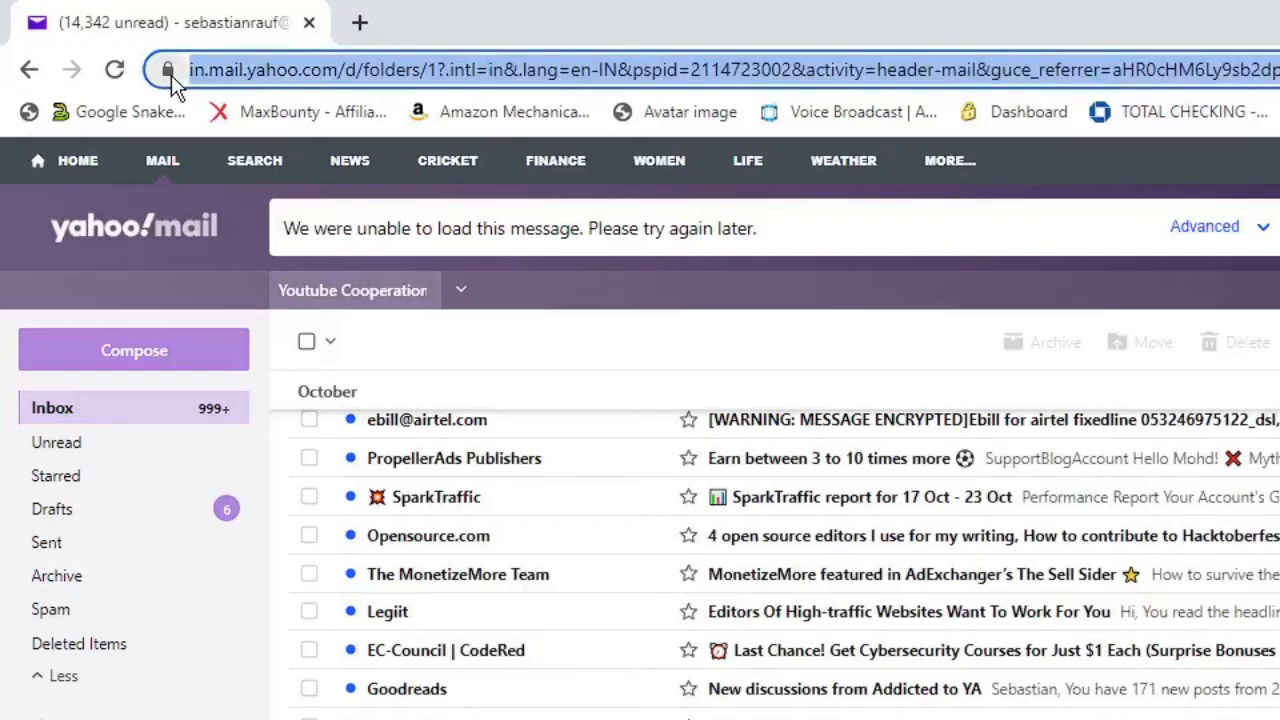
Step: Open the mail page's site information from the padlock to view its cookies in use
left_click(168, 70)
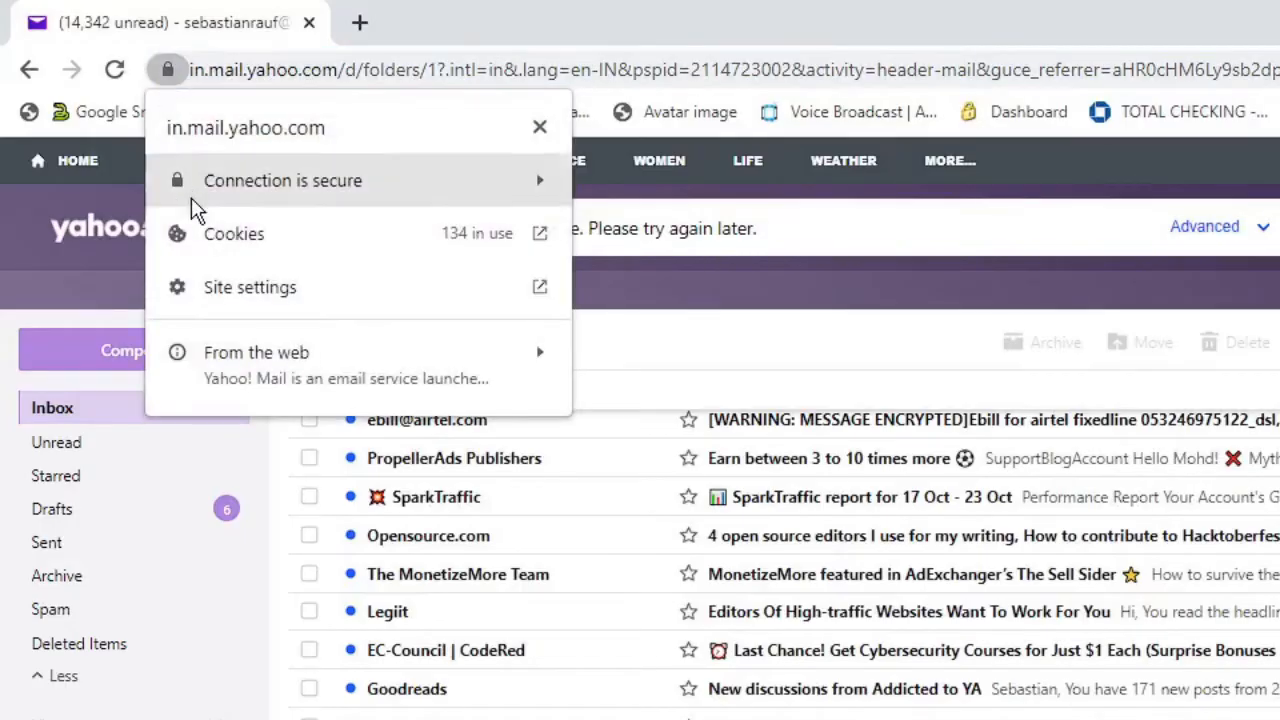
mouse_move(345, 248)
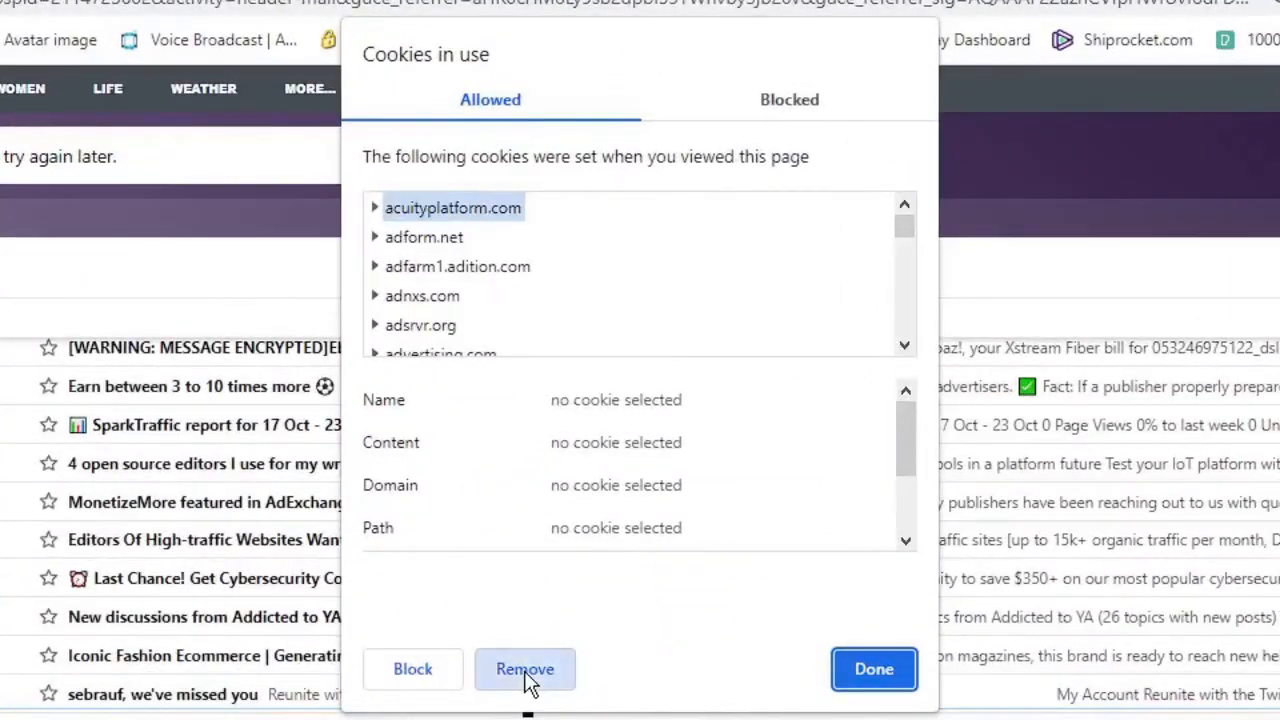
Step: Remove all Yahoo Mail entries from the Allowed cookies list and close the window
left_click(525, 669)
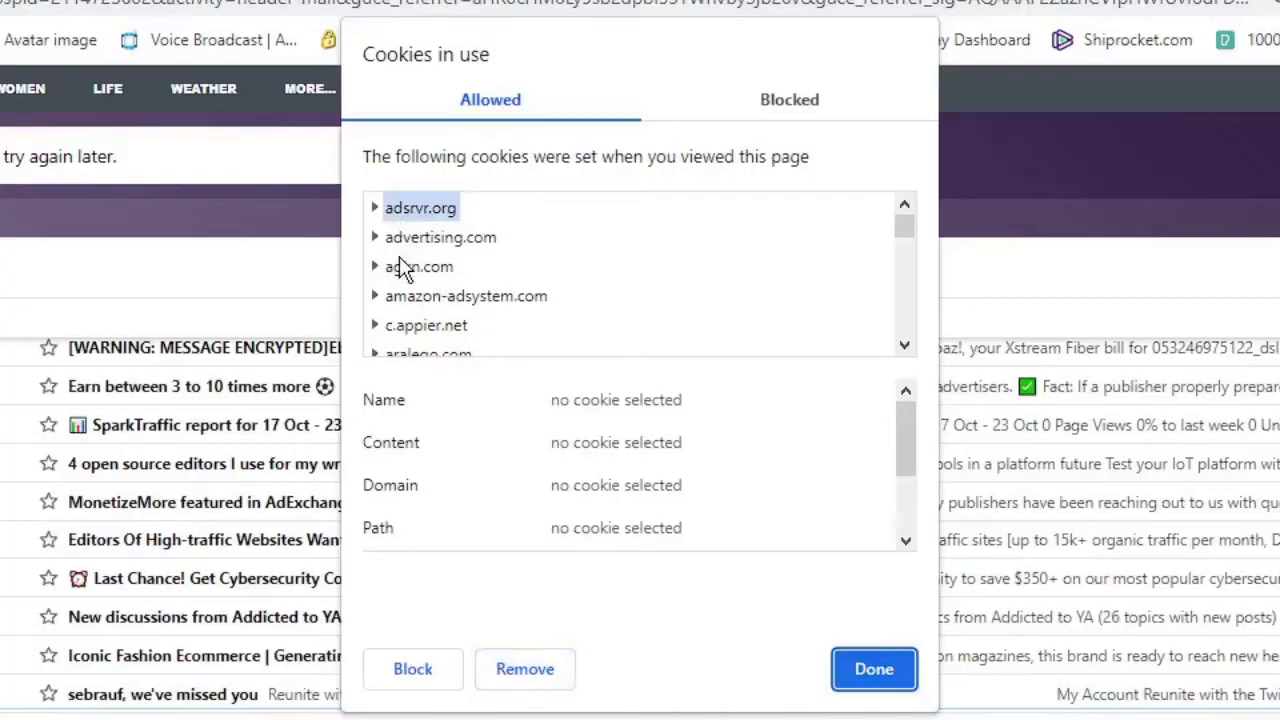
left_click(524, 669)
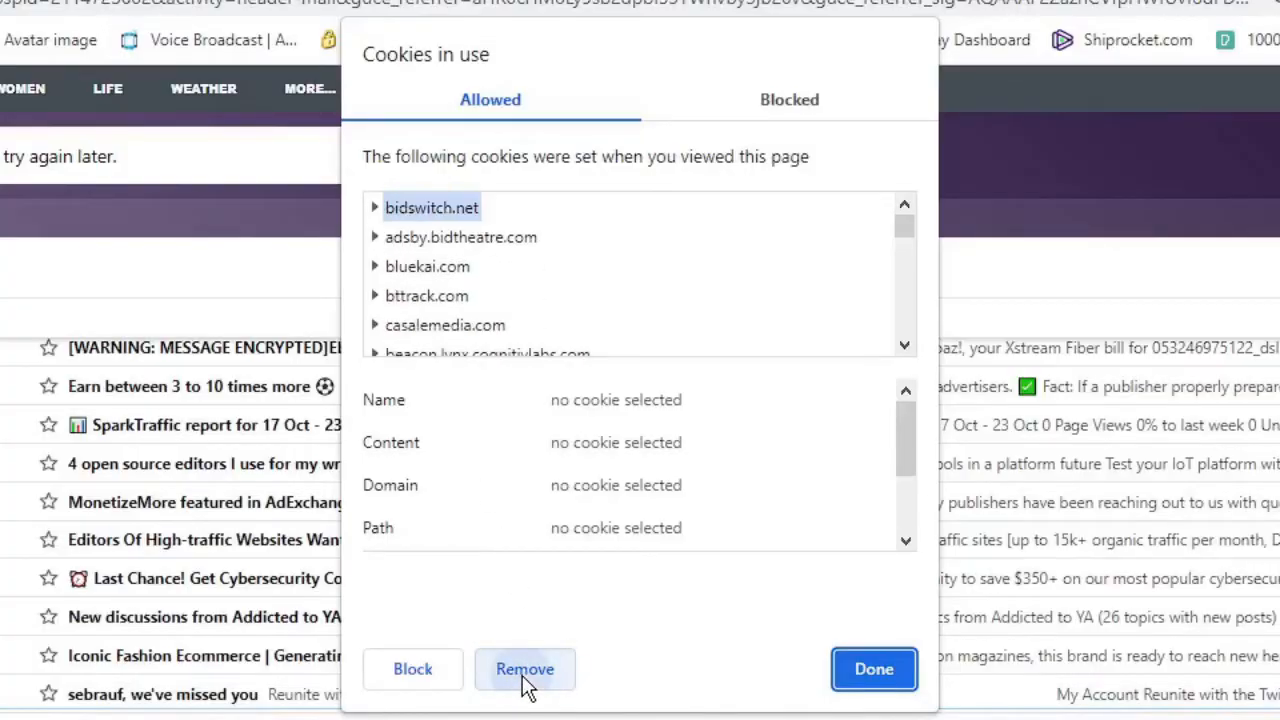
left_click(525, 669)
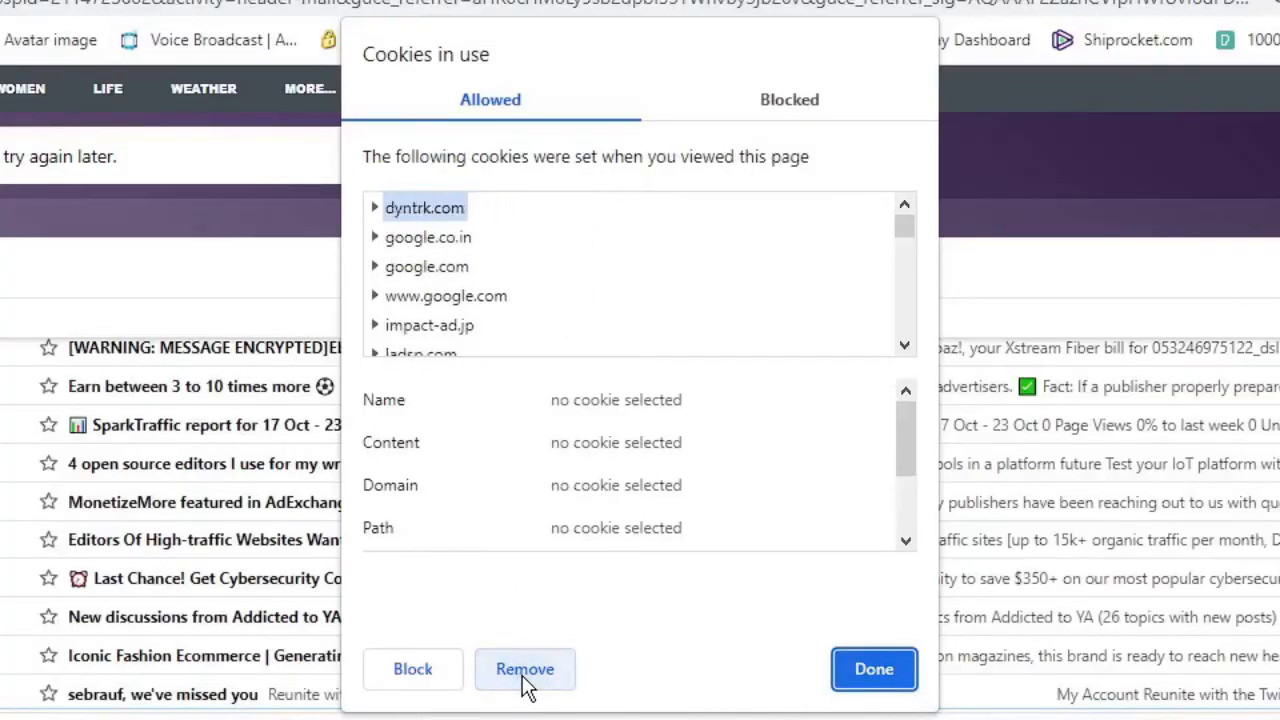
left_click(525, 669)
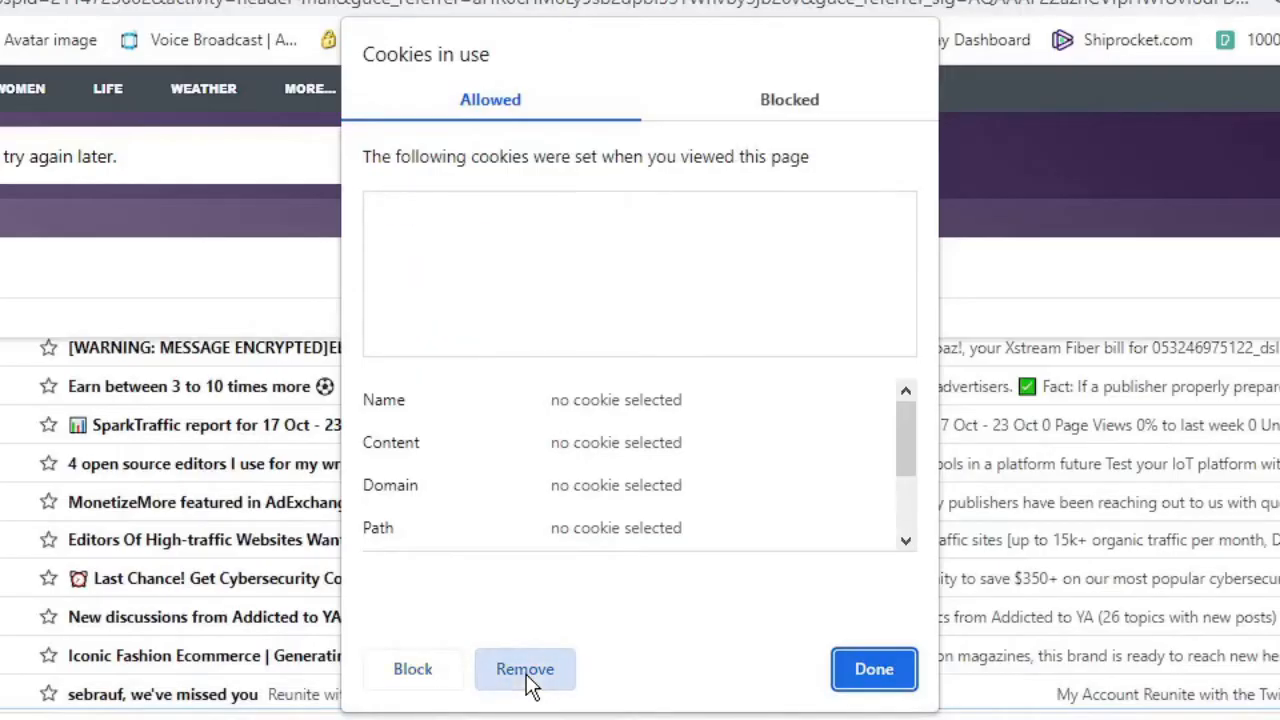
mouse_move(873, 669)
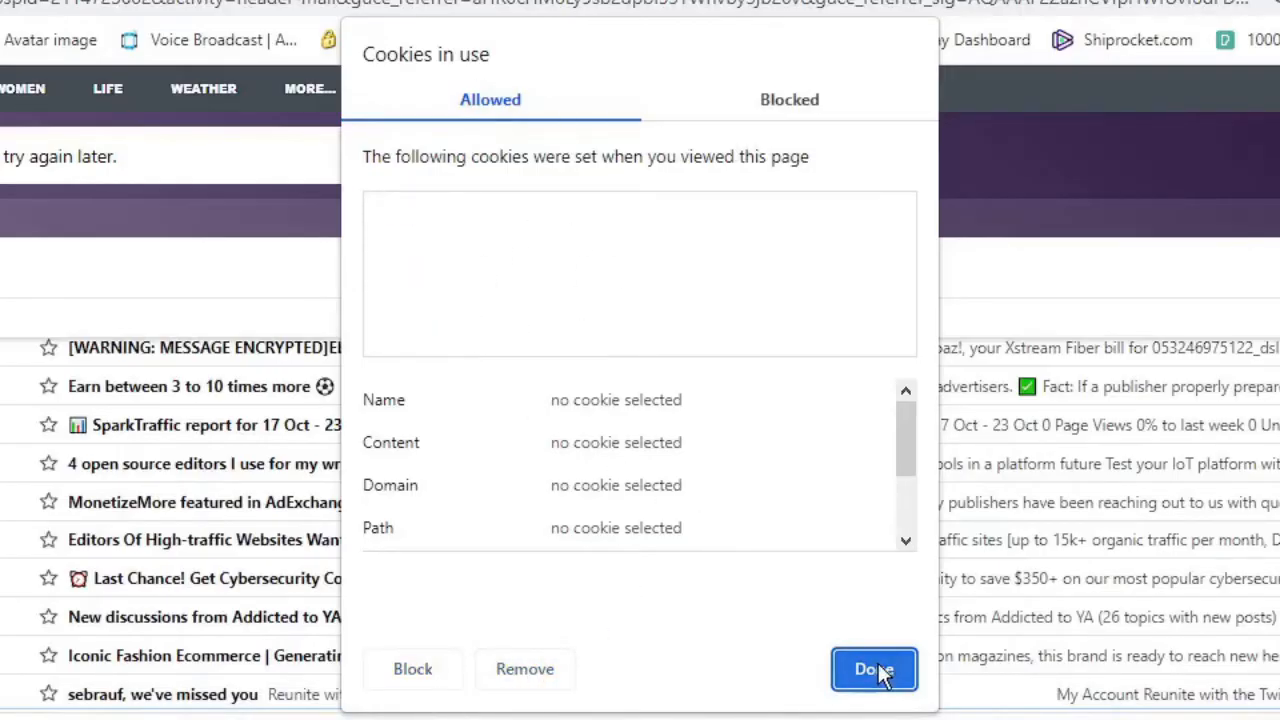
left_click(873, 669)
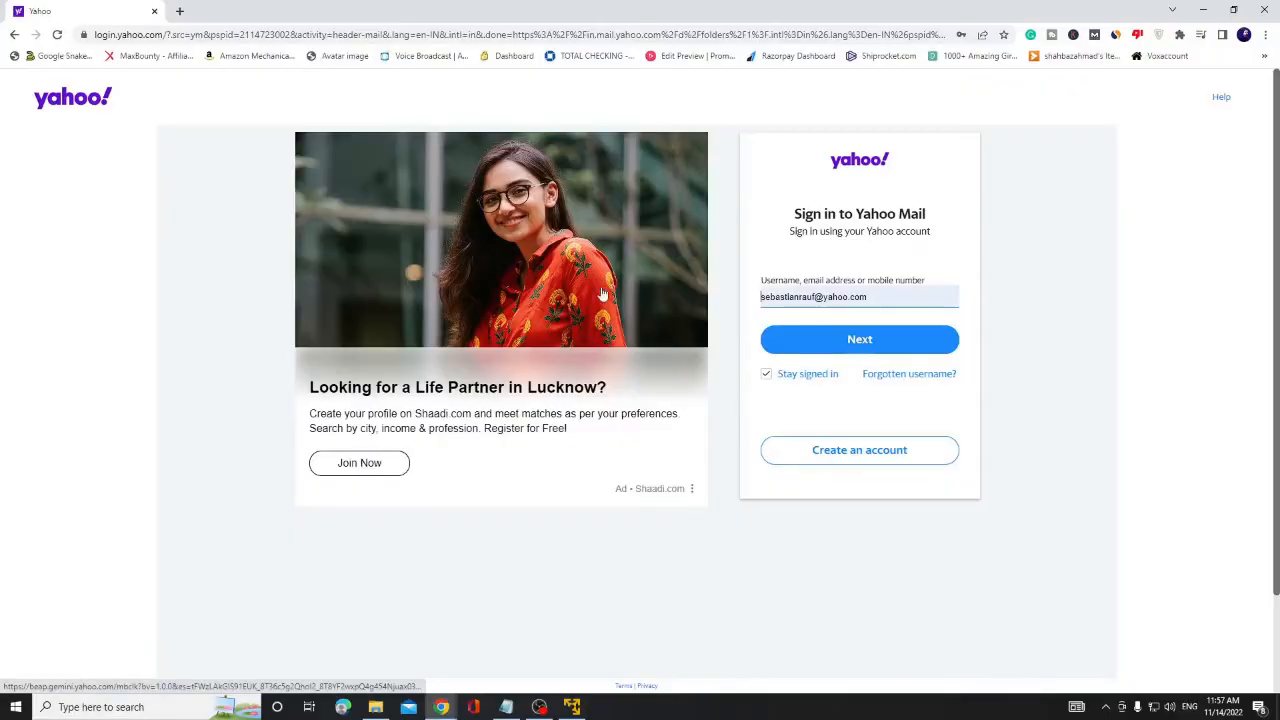
Step: Continue with the saved username, pass the reCAPTCHA, and submit the password
left_click(858, 339)
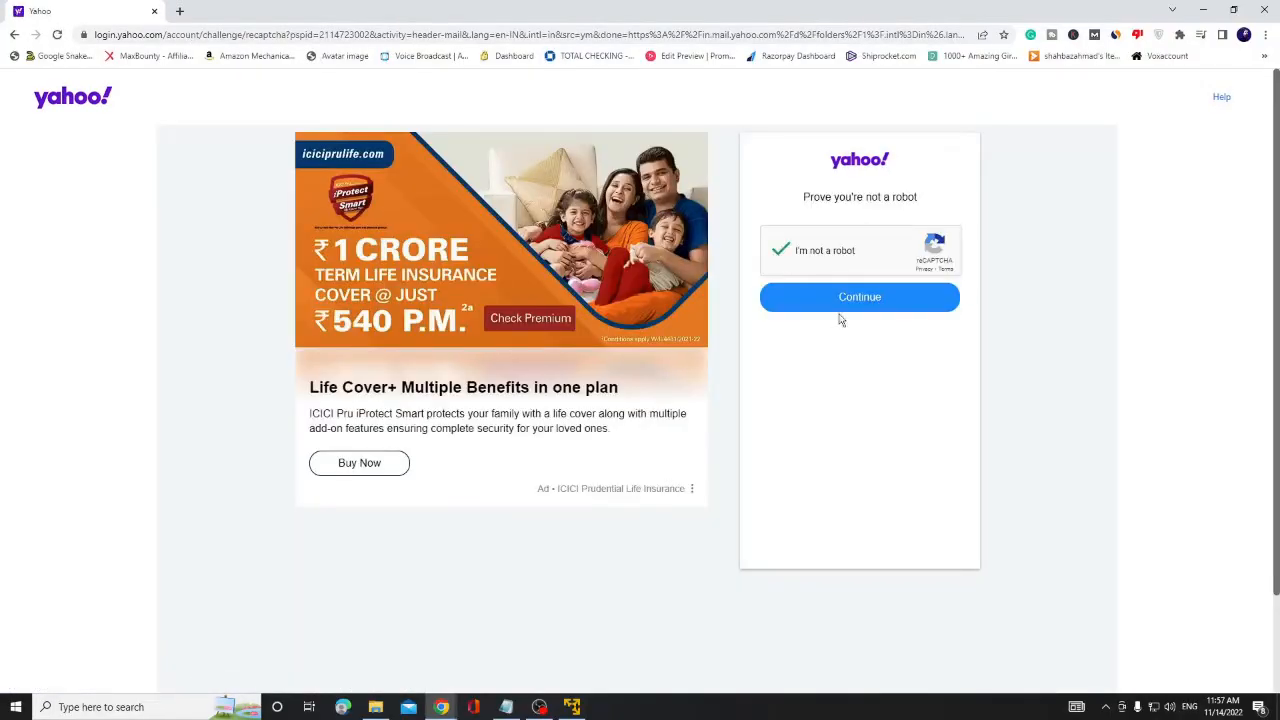
left_click(859, 297)
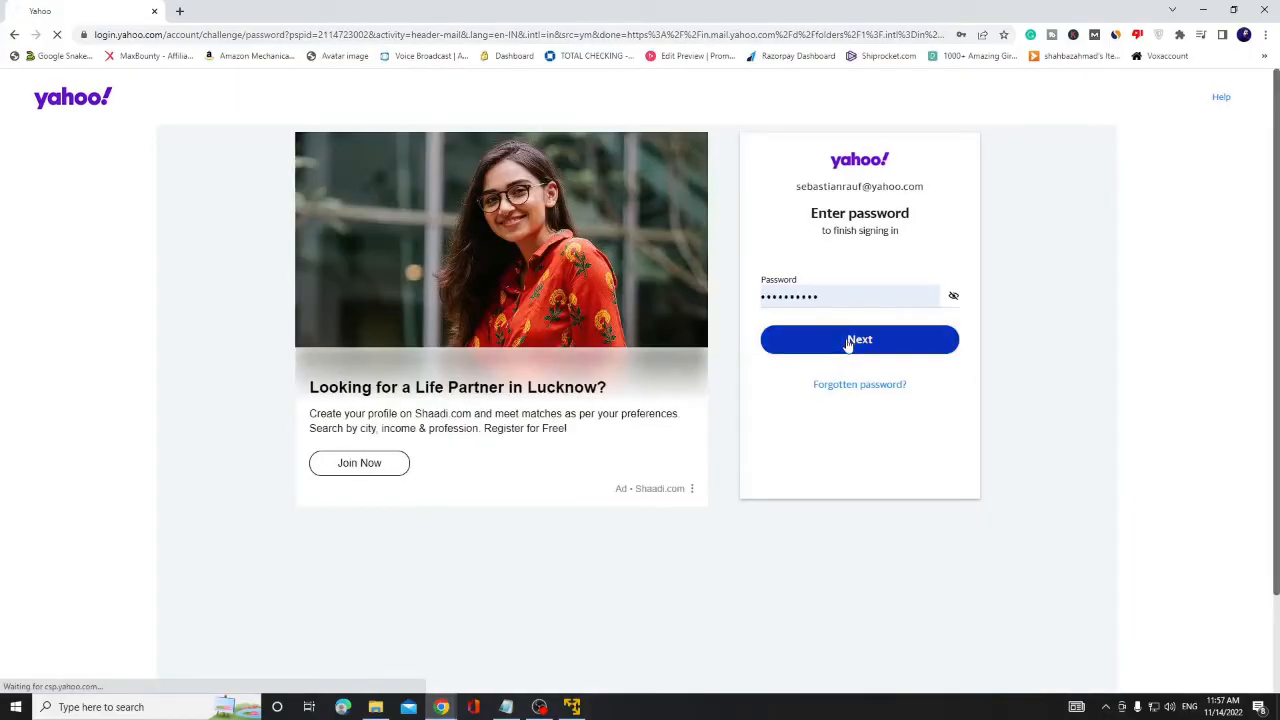
left_click(859, 339)
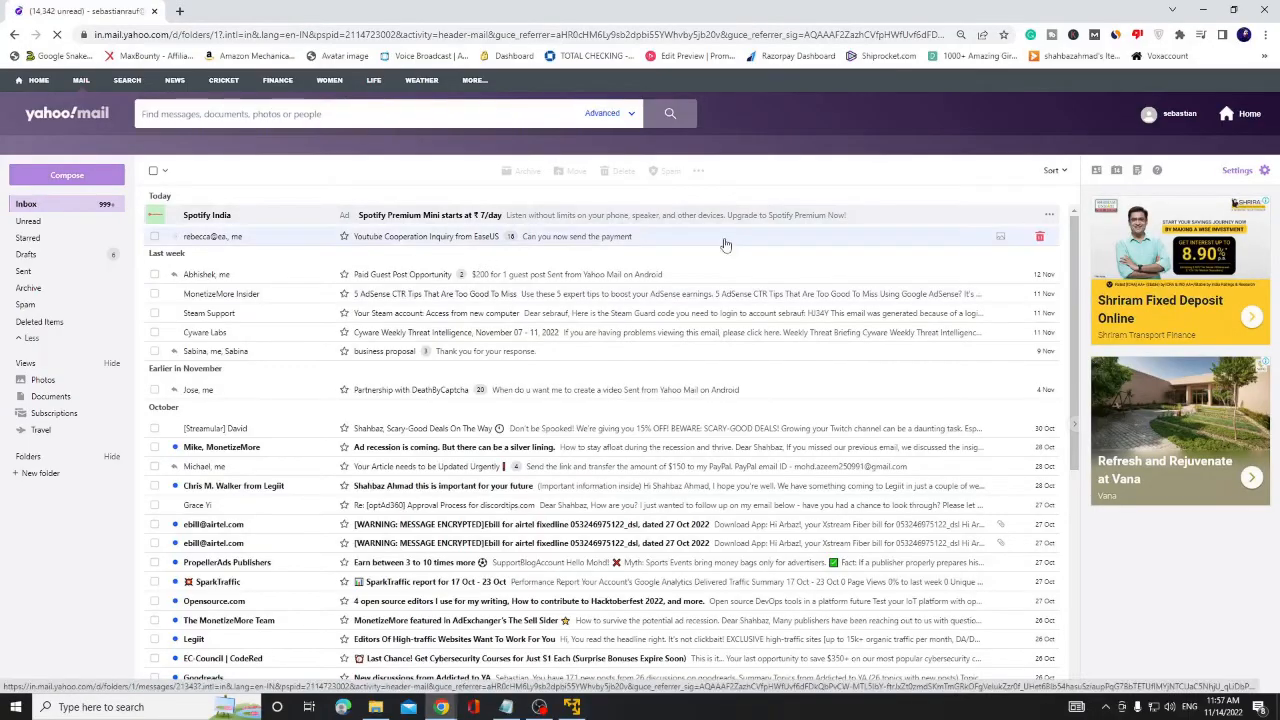
Step: Scroll down the reloaded inbox to confirm older October messages now load
scroll("down", 3)
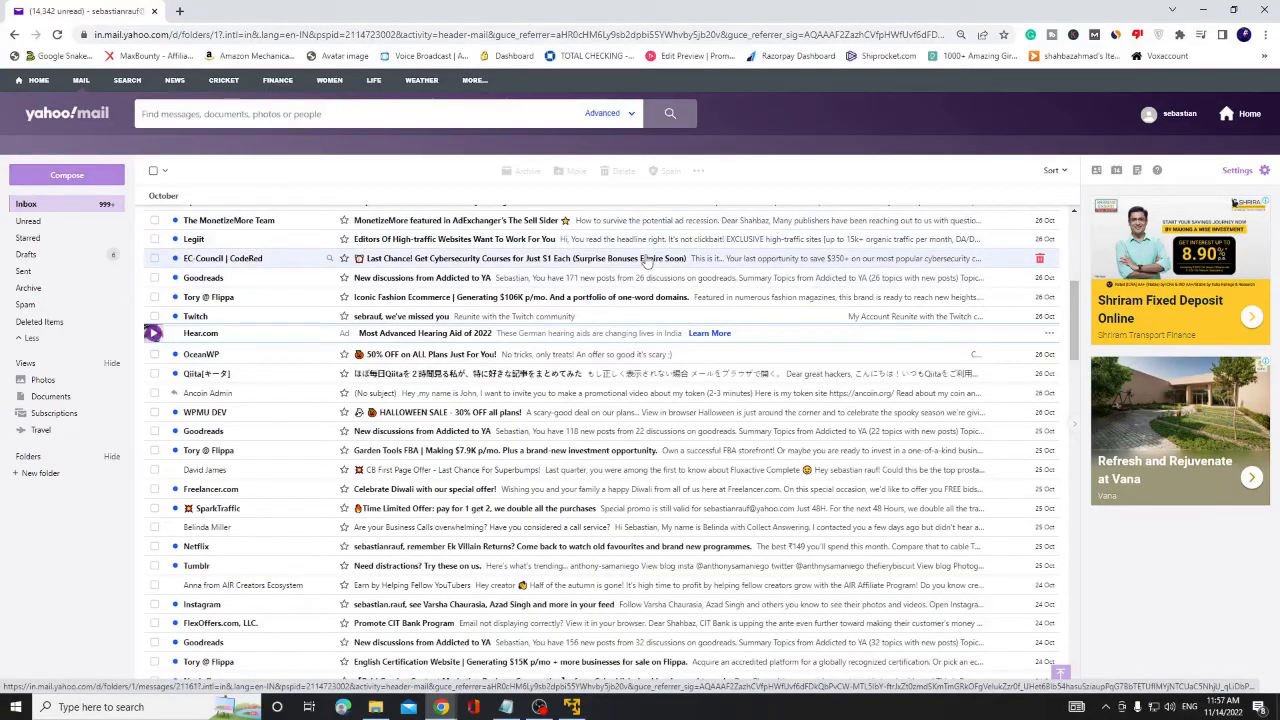
mouse_move(646, 258)
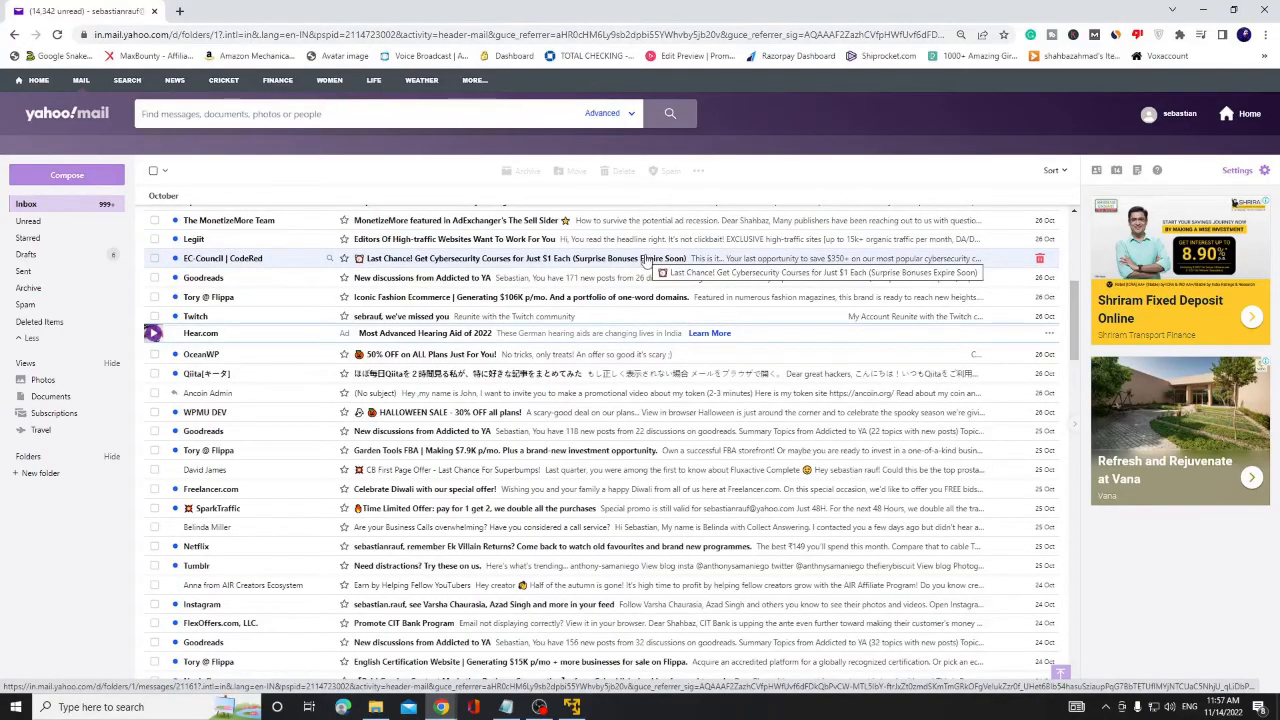
mouse_move(590, 238)
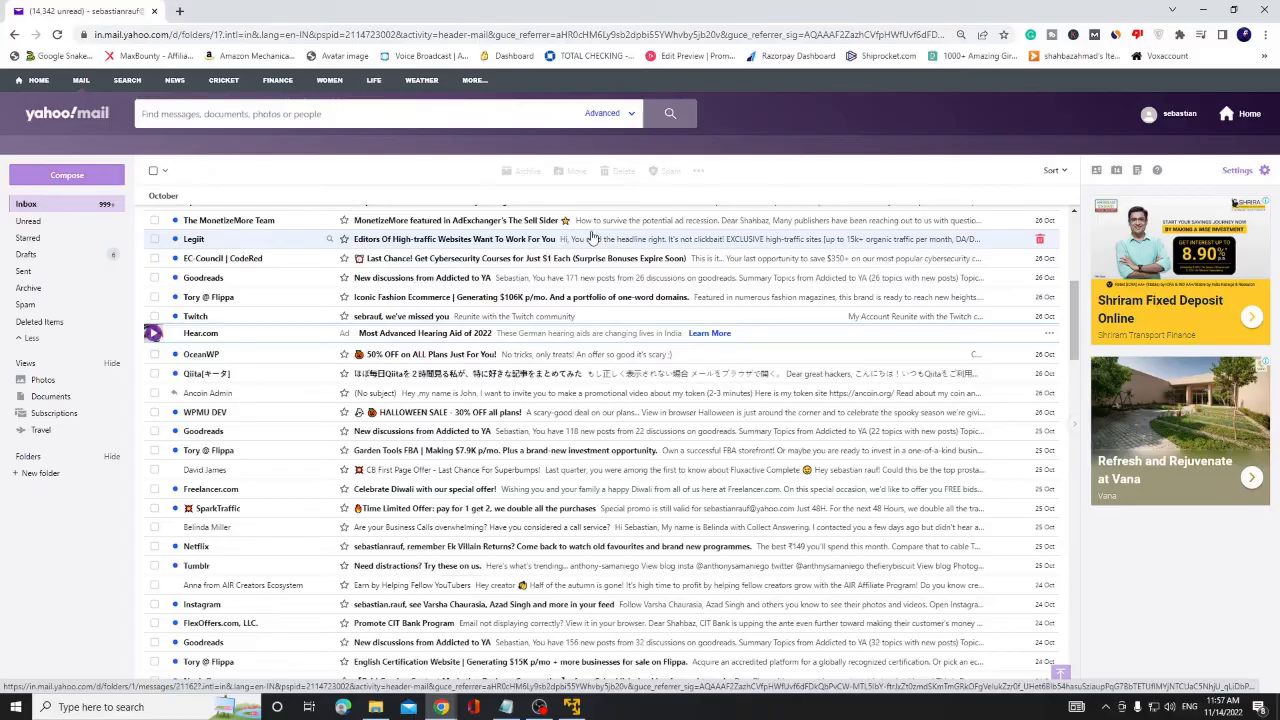
mouse_move(591, 238)
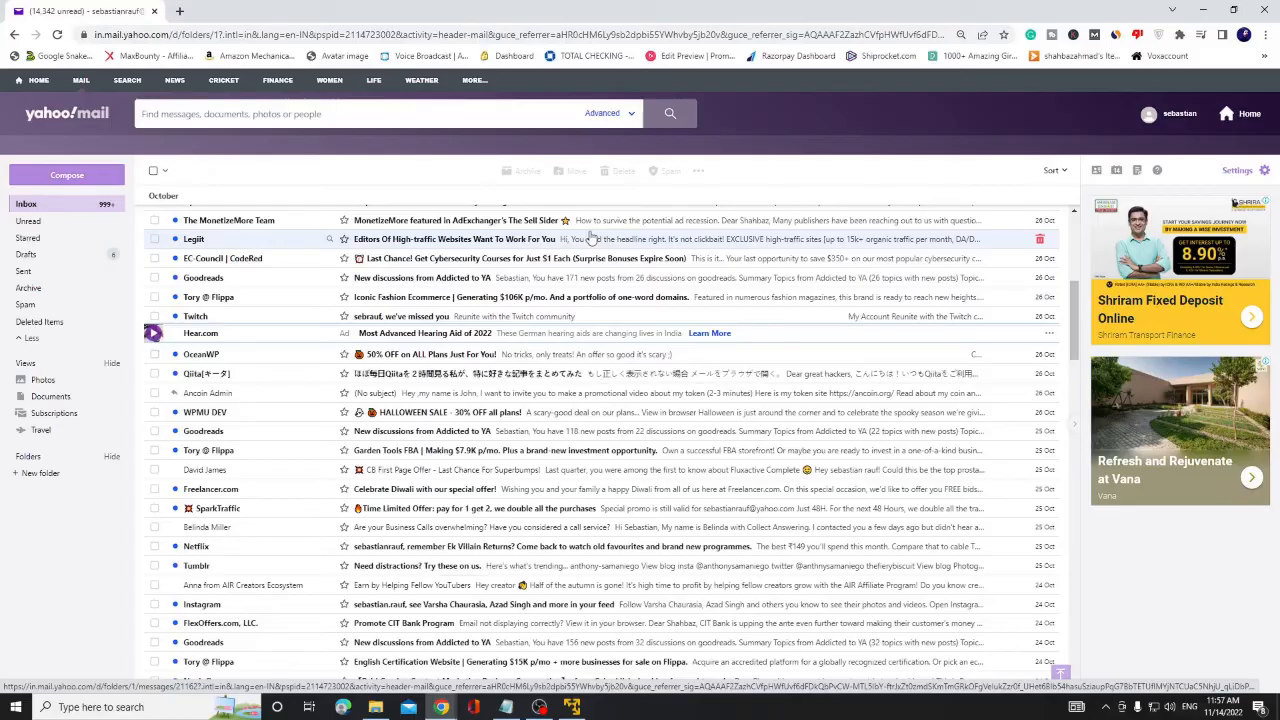